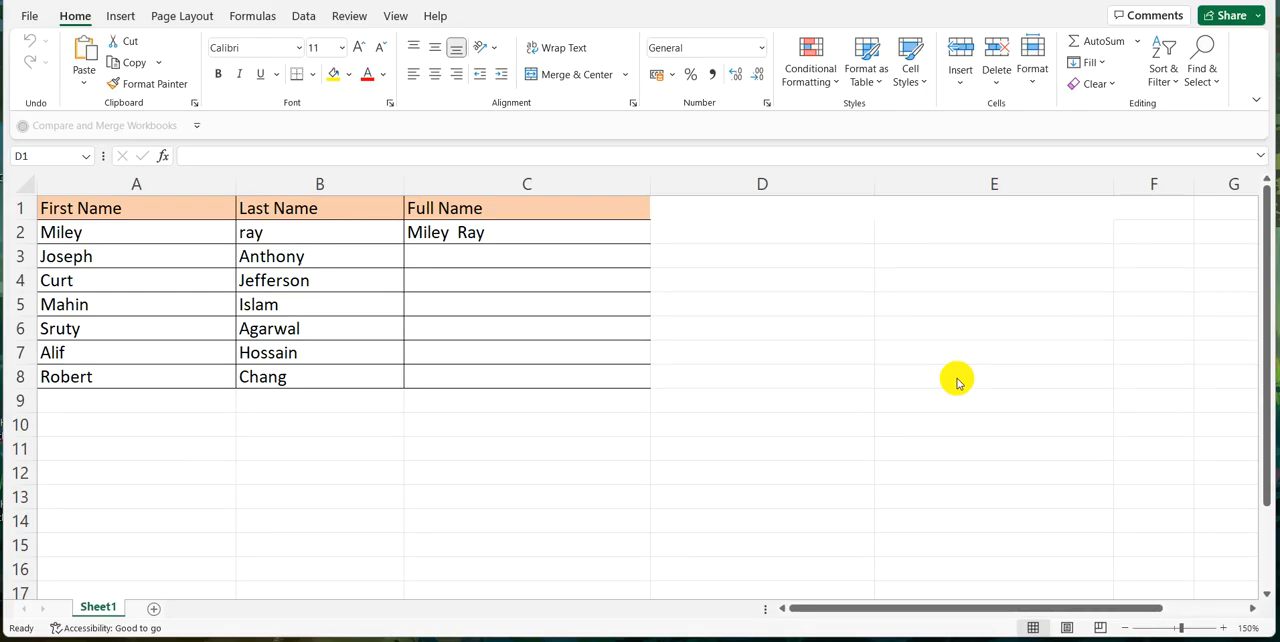
{"action": "mouse_move", "coordinate": [890, 363]}
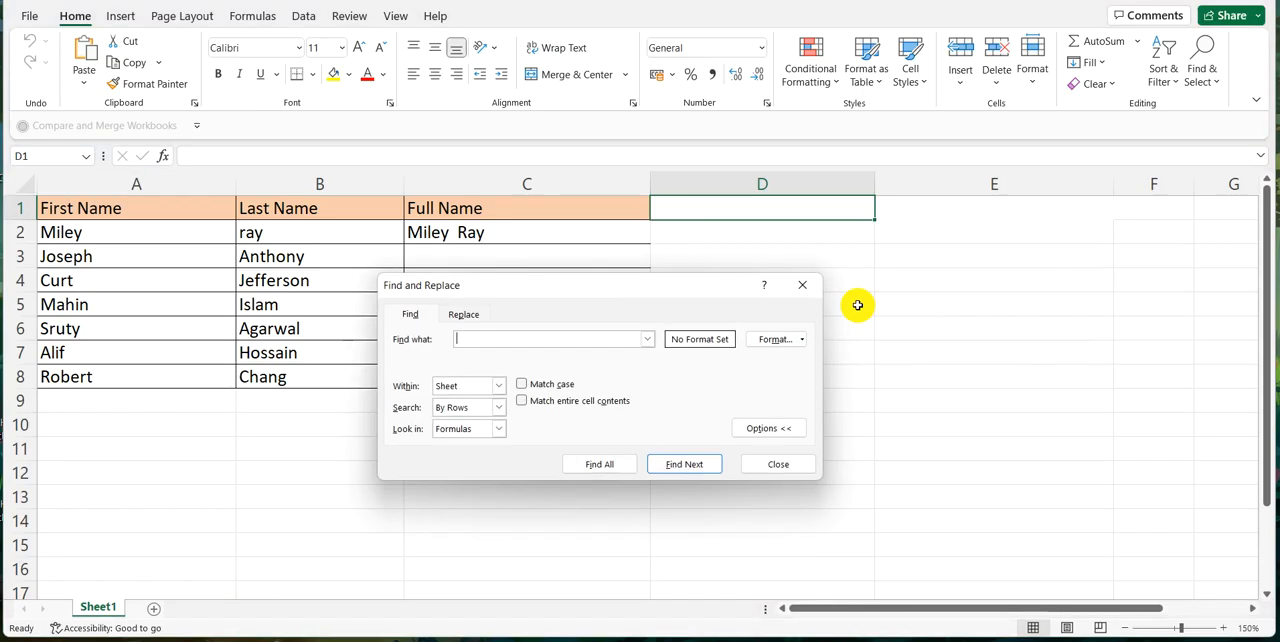
{"action": "mouse_move", "coordinate": [498, 328]}
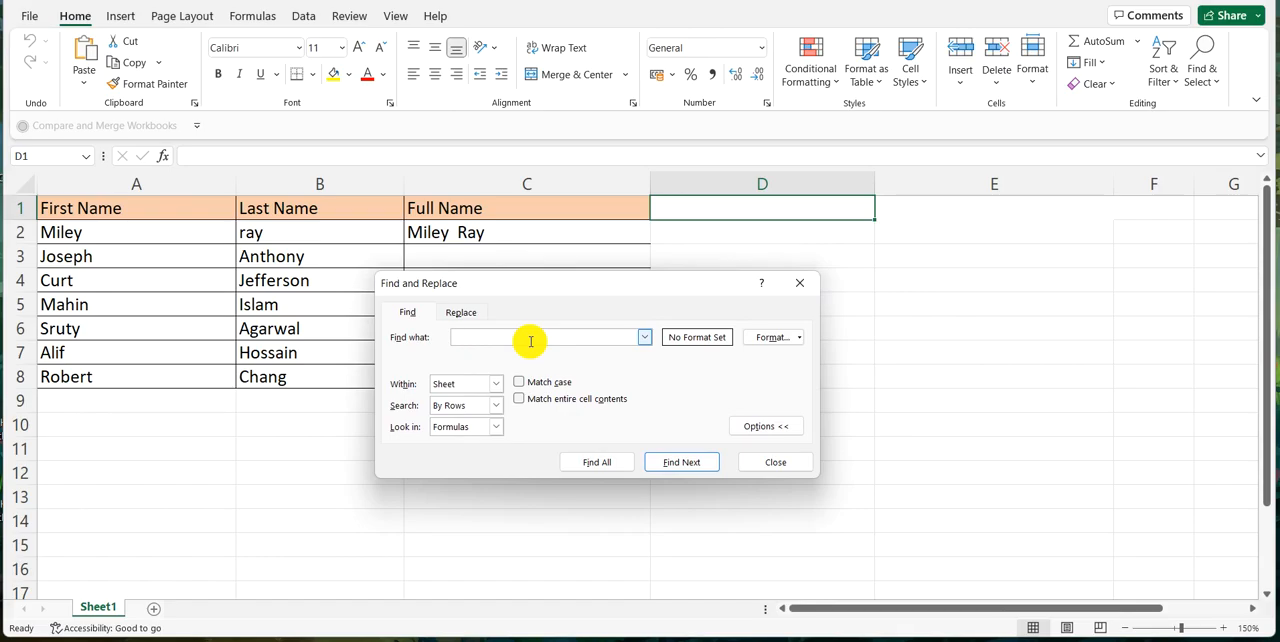
- Place the cursor in the empty Find what box, ready for a search term
{"action": "left_click", "coordinate": [545, 337]}
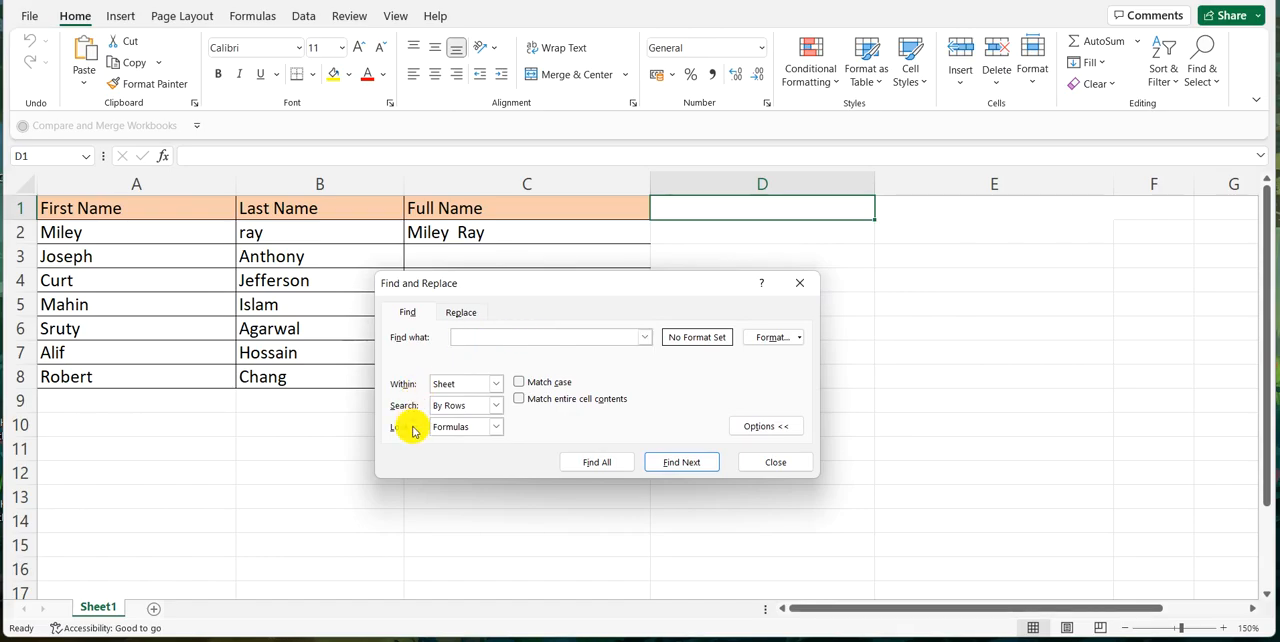
{"action": "left_click", "coordinate": [545, 337]}
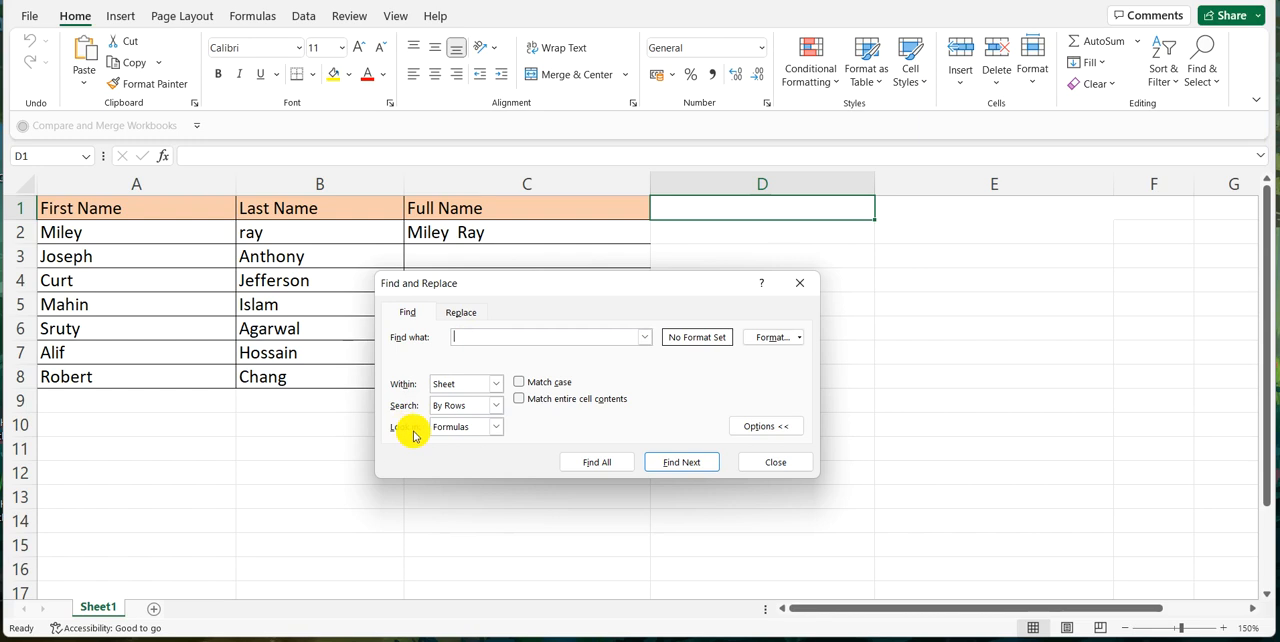
- Set Look in to Values rather than Formulas, then collapse the extra search options
{"action": "left_click", "coordinate": [494, 426]}
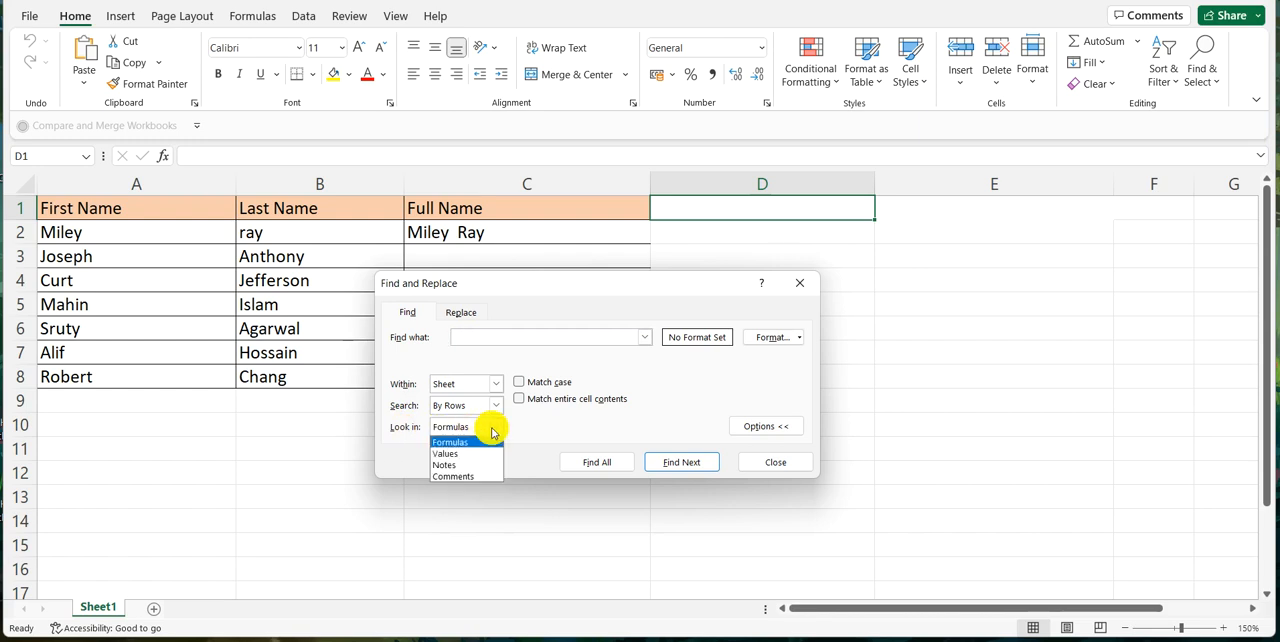
{"action": "left_click", "coordinate": [445, 453]}
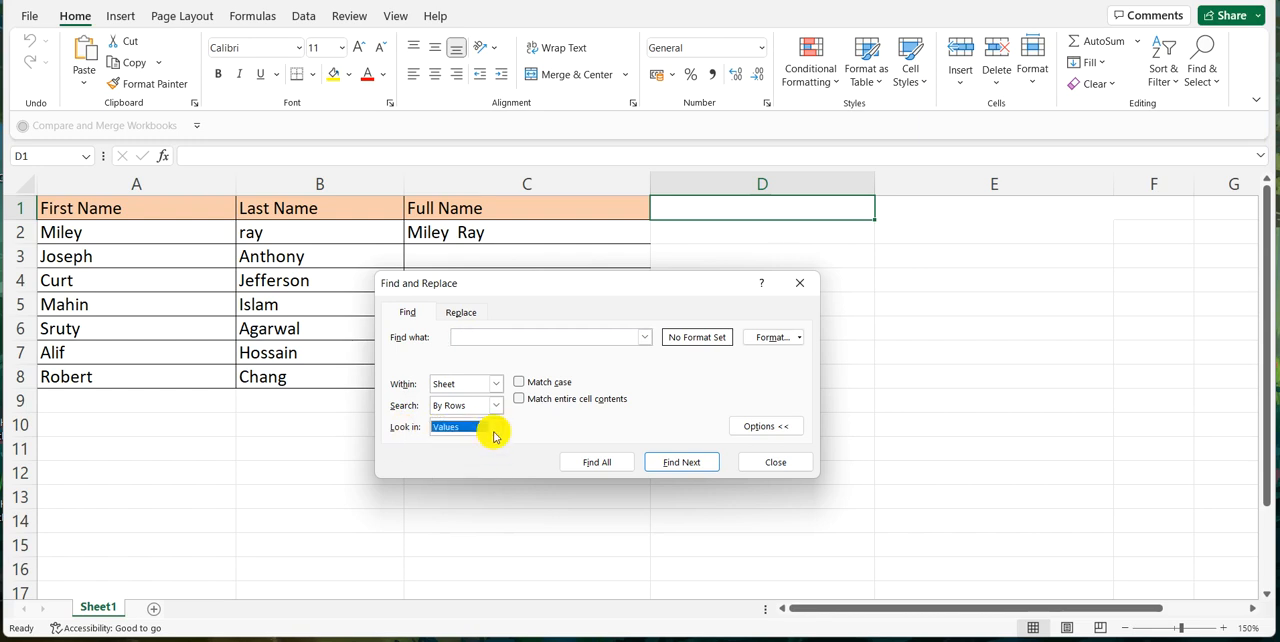
{"action": "left_click", "coordinate": [494, 426]}
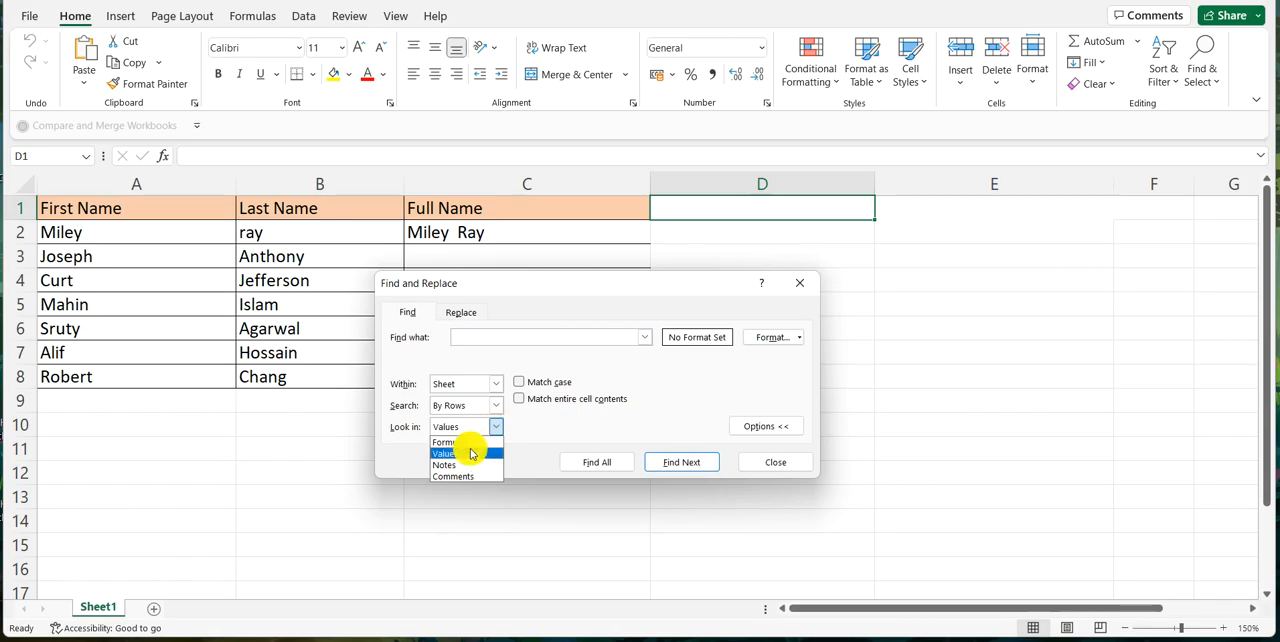
{"action": "left_click", "coordinate": [444, 453]}
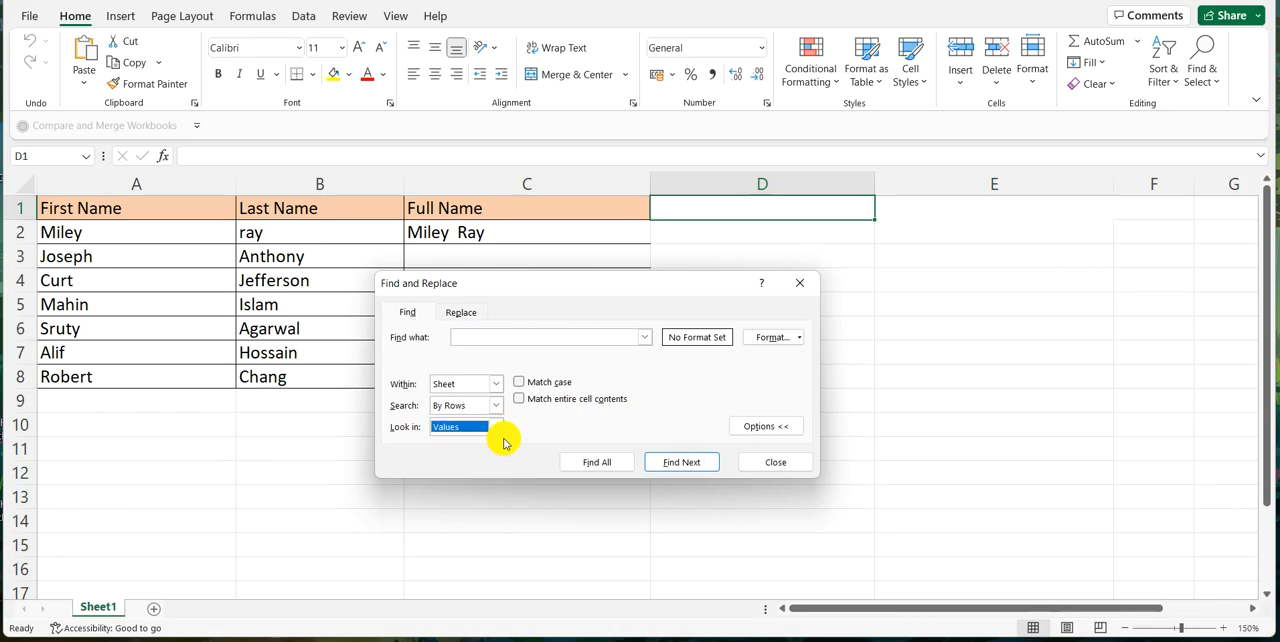
{"action": "mouse_move", "coordinate": [748, 411]}
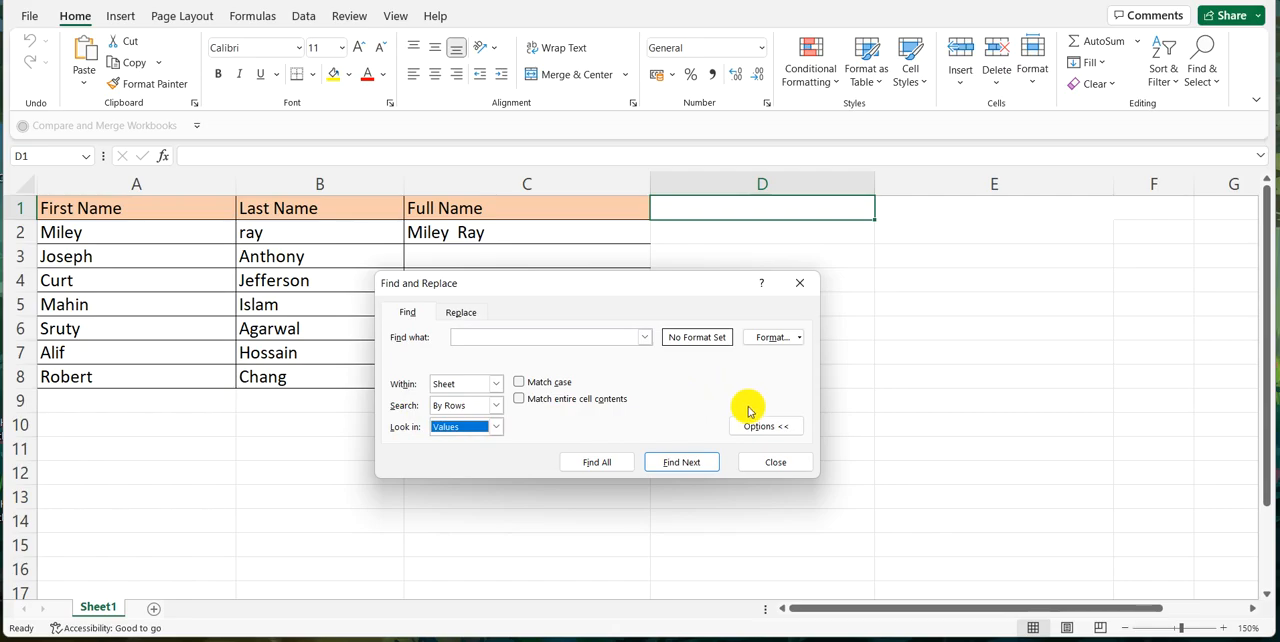
{"action": "left_click", "coordinate": [765, 426]}
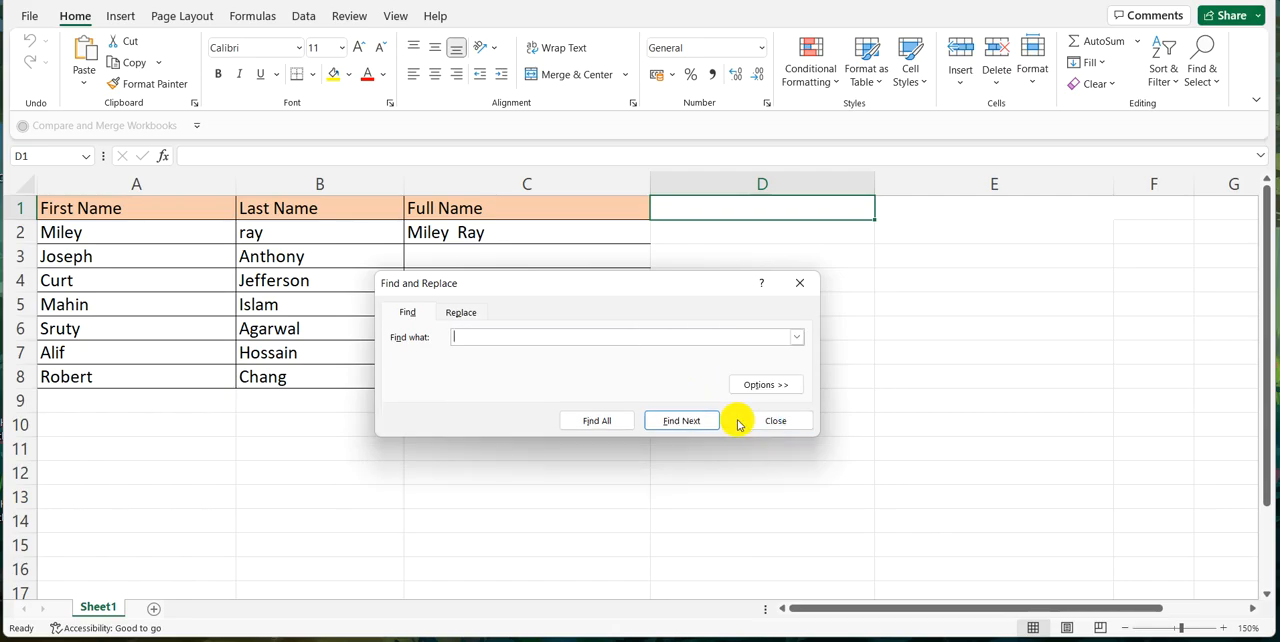
- Expand the extra search options again, keeping Look in set to Values
{"action": "left_click", "coordinate": [766, 384]}
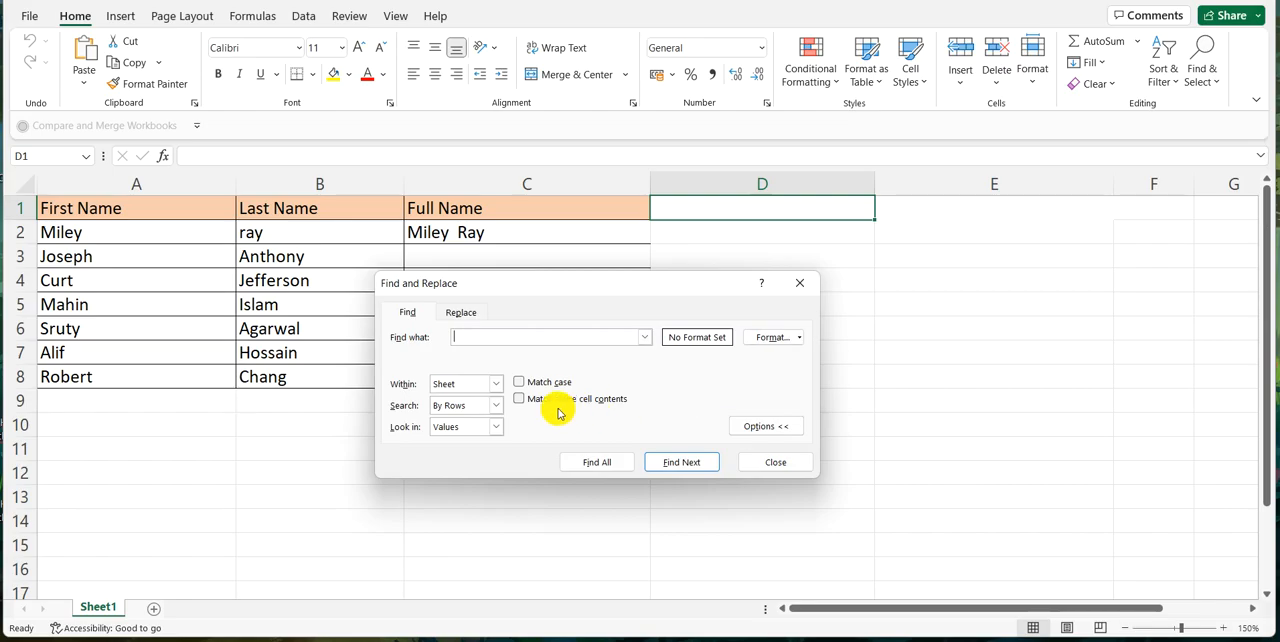
{"action": "mouse_move", "coordinate": [622, 410]}
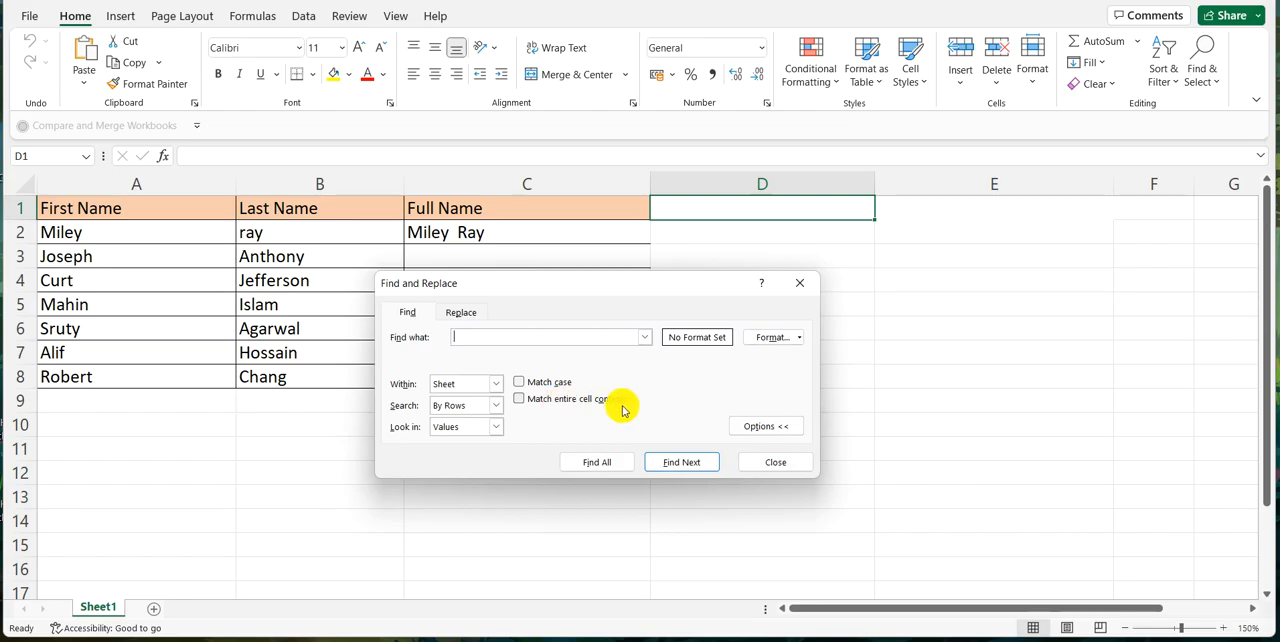
{"action": "mouse_move", "coordinate": [518, 405]}
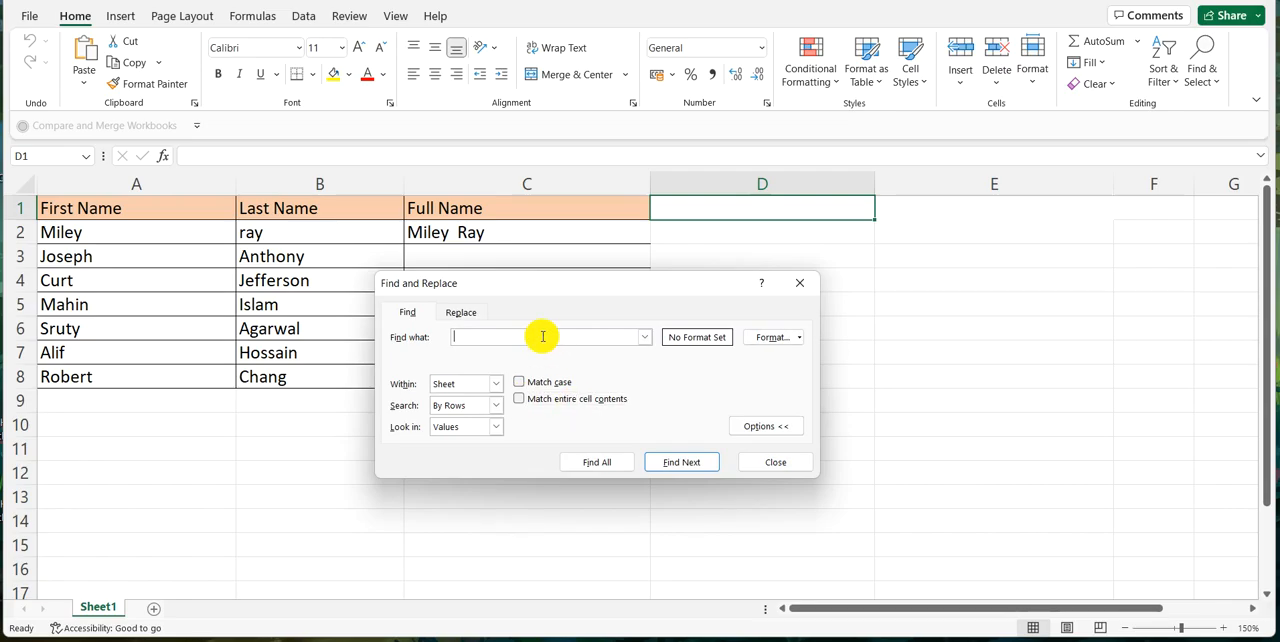
- Search for 'Curt', land on the match in cell A4, and close the find dialog
{"action": "type", "text": "Curt"}
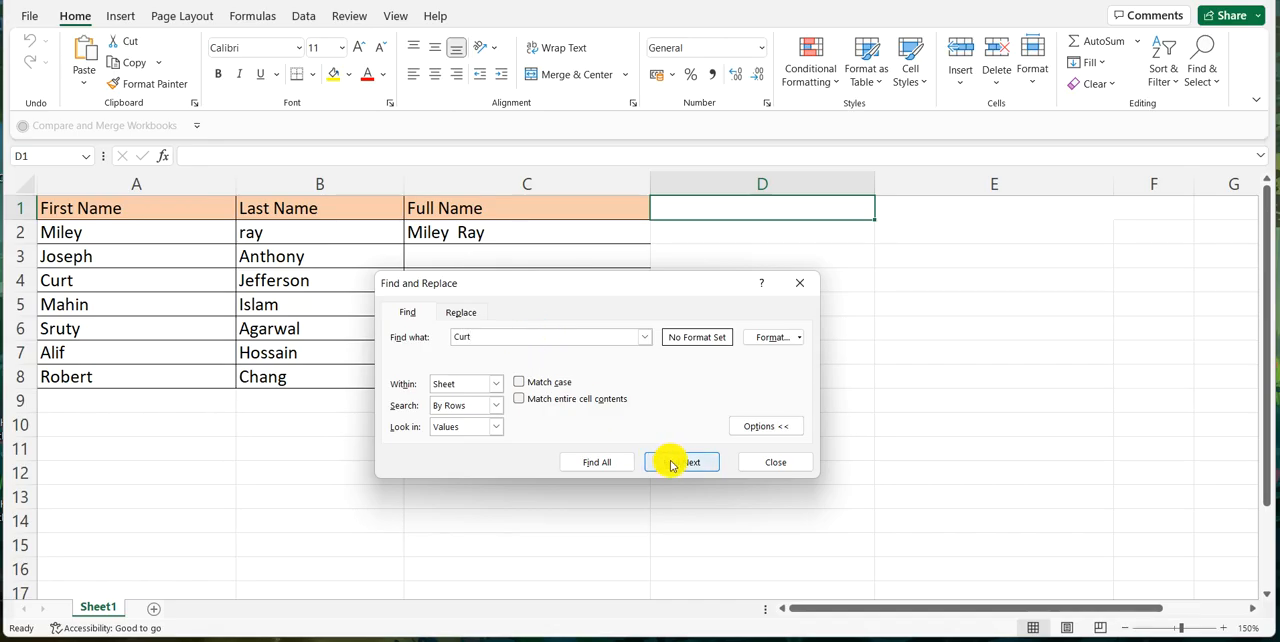
{"action": "left_click", "coordinate": [683, 461]}
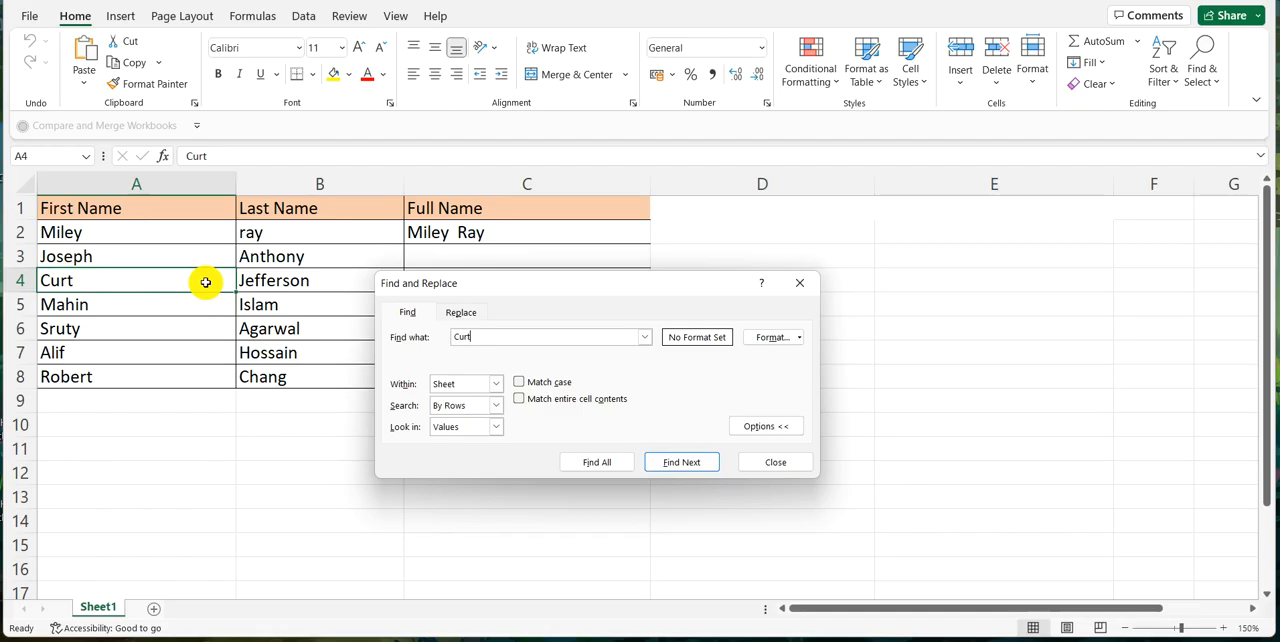
{"action": "mouse_move", "coordinate": [725, 442]}
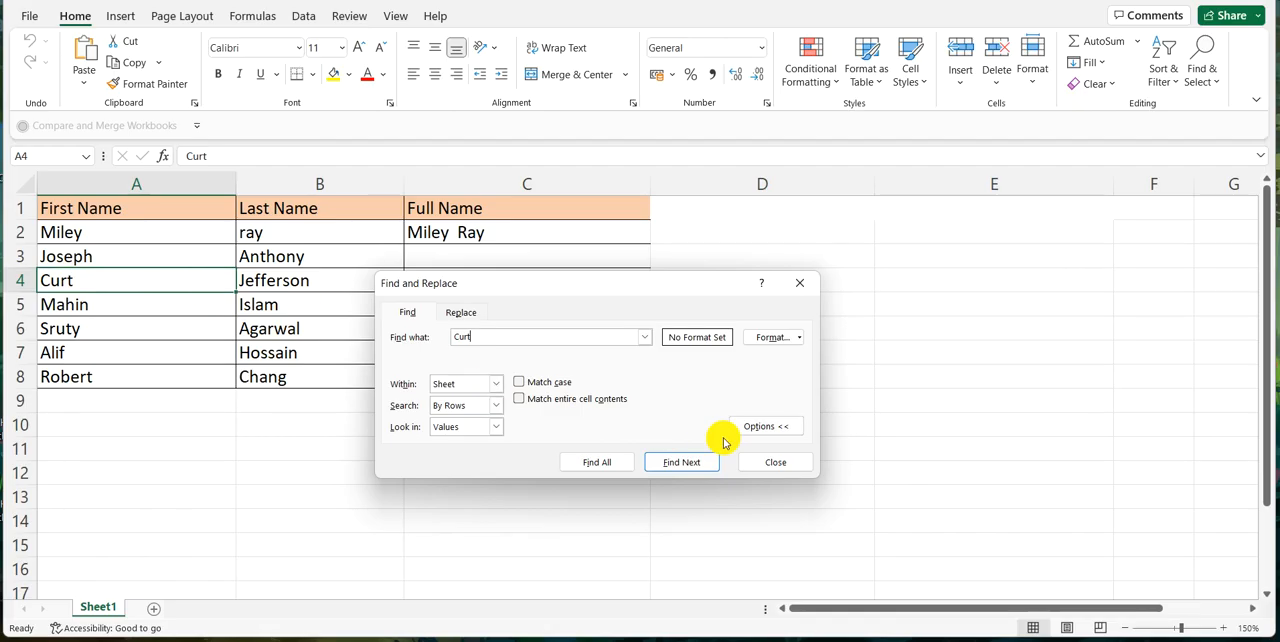
{"action": "left_click", "coordinate": [775, 461]}
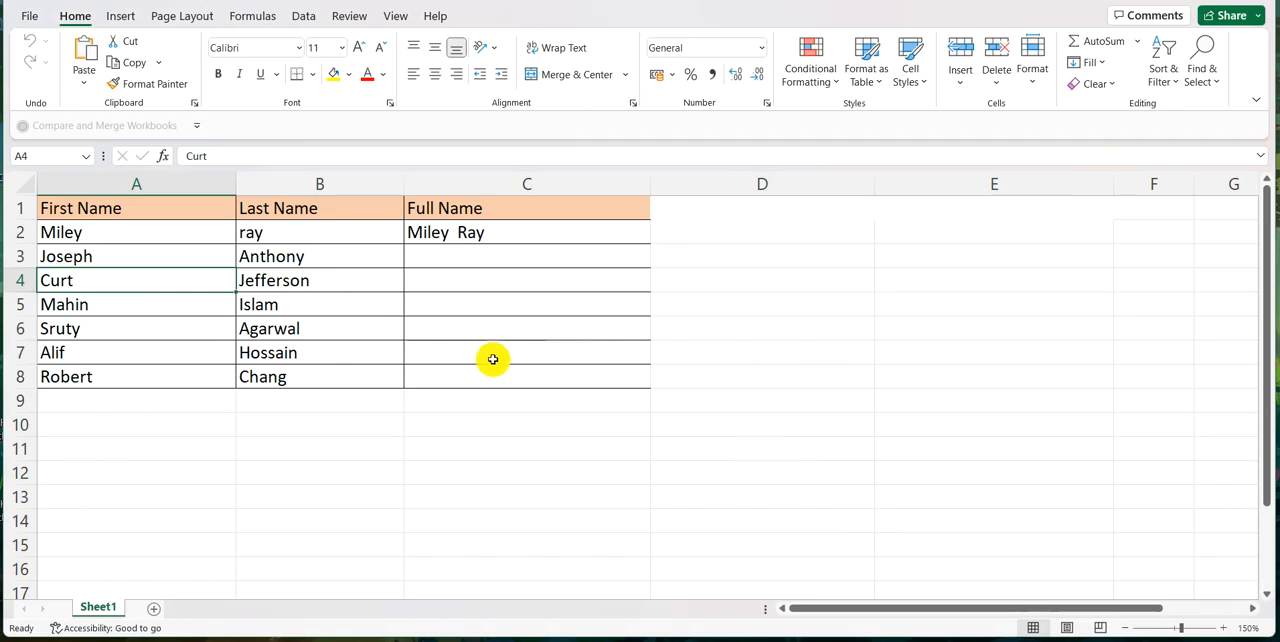
- Begin selecting rows 2 to 6 of the name table to limit the next search
{"action": "left_click", "coordinate": [116, 232]}
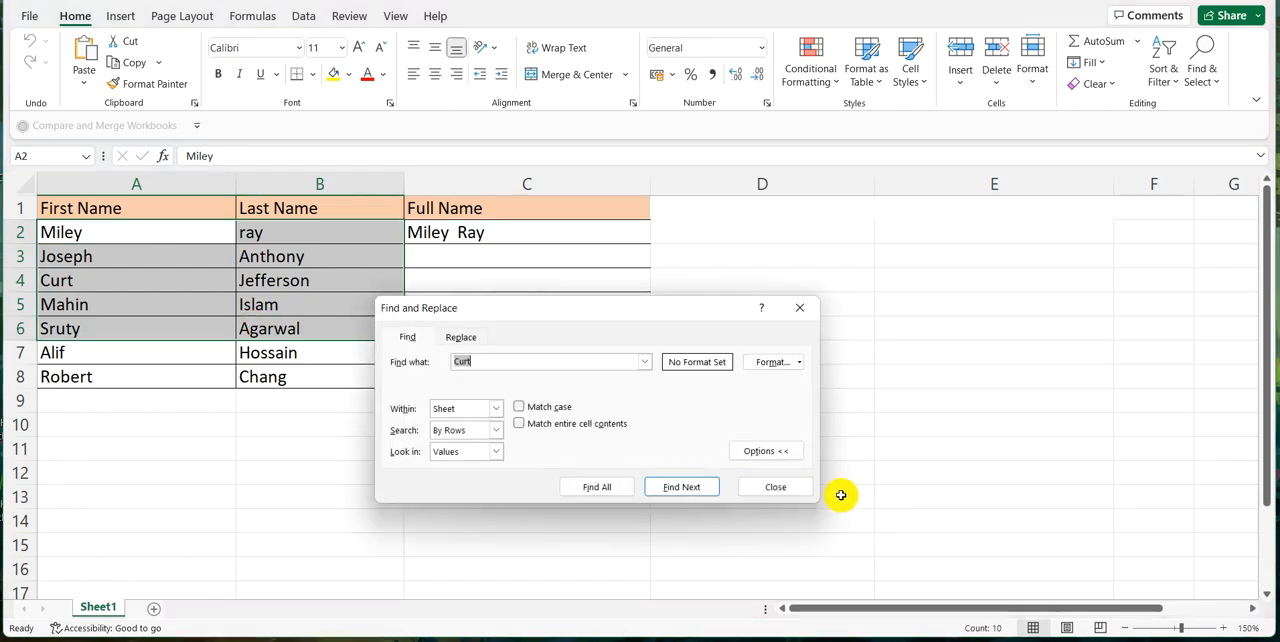
{"action": "mouse_move", "coordinate": [127, 360]}
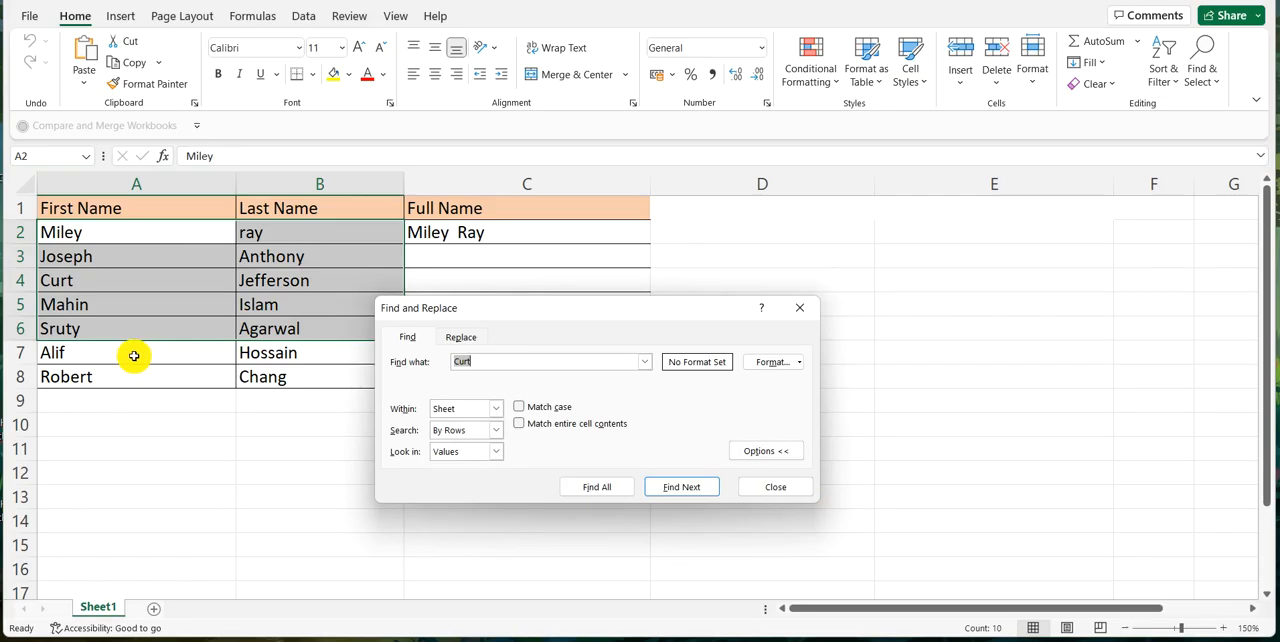
{"action": "mouse_move", "coordinate": [98, 362]}
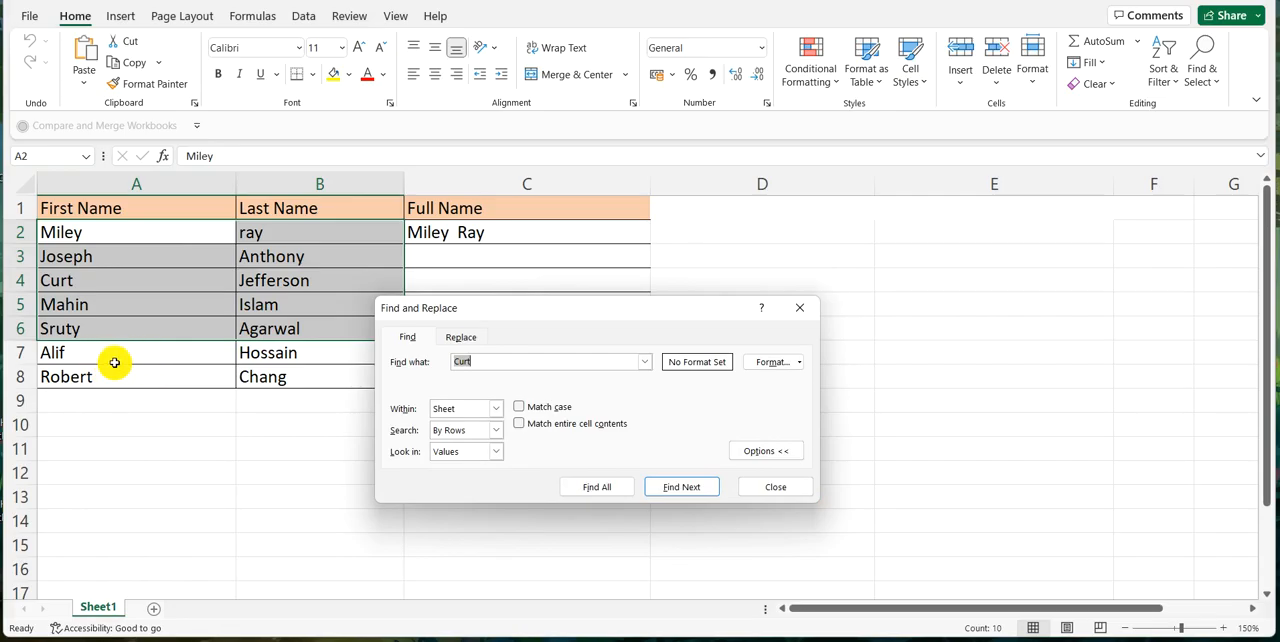
{"action": "mouse_move", "coordinate": [94, 362]}
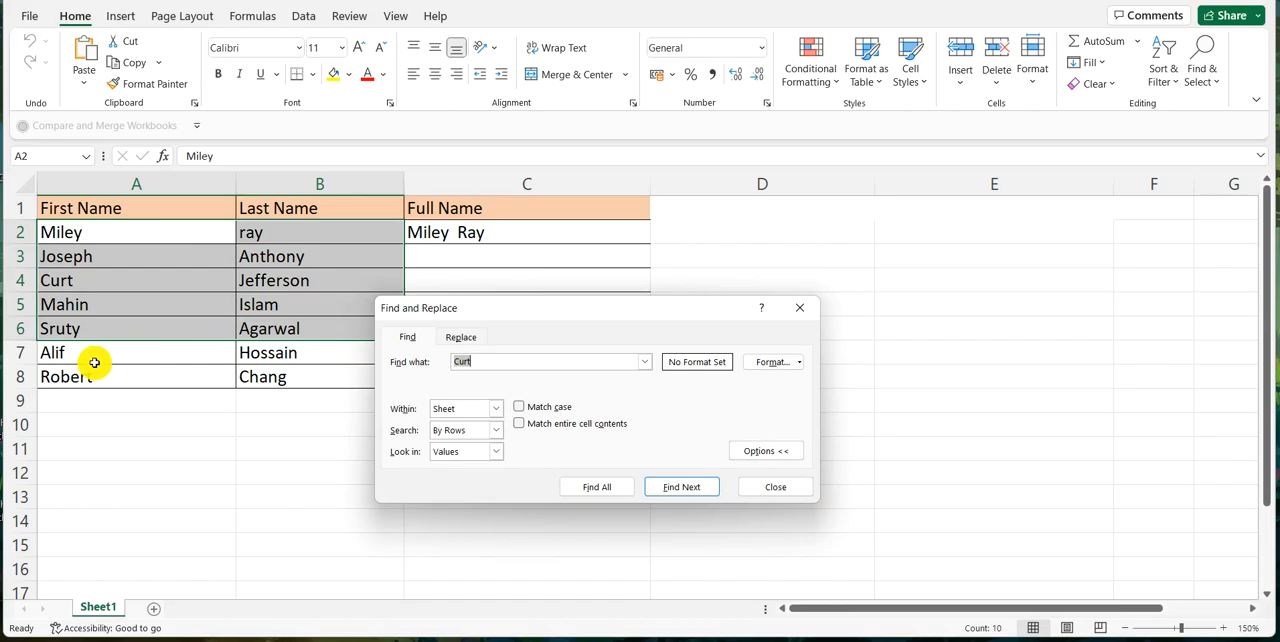
{"action": "mouse_move", "coordinate": [147, 306]}
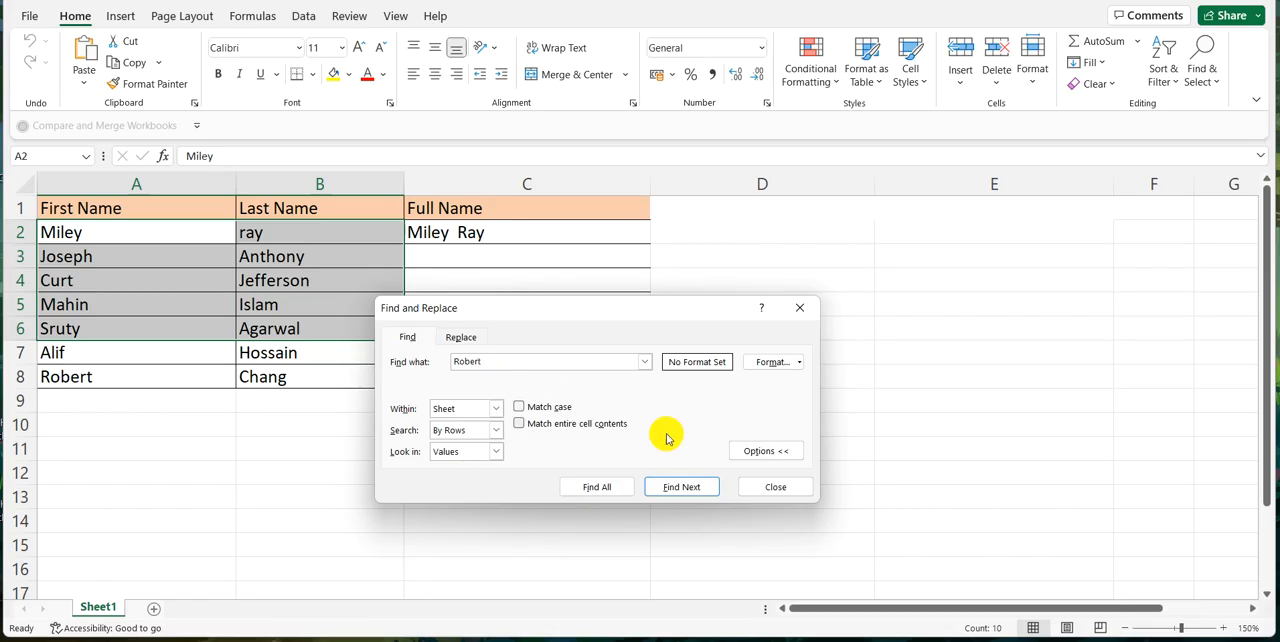
- Search rows 2 to 6 for 'Robert', acknowledge the not-found message, and close the dialog
{"action": "left_click", "coordinate": [681, 487]}
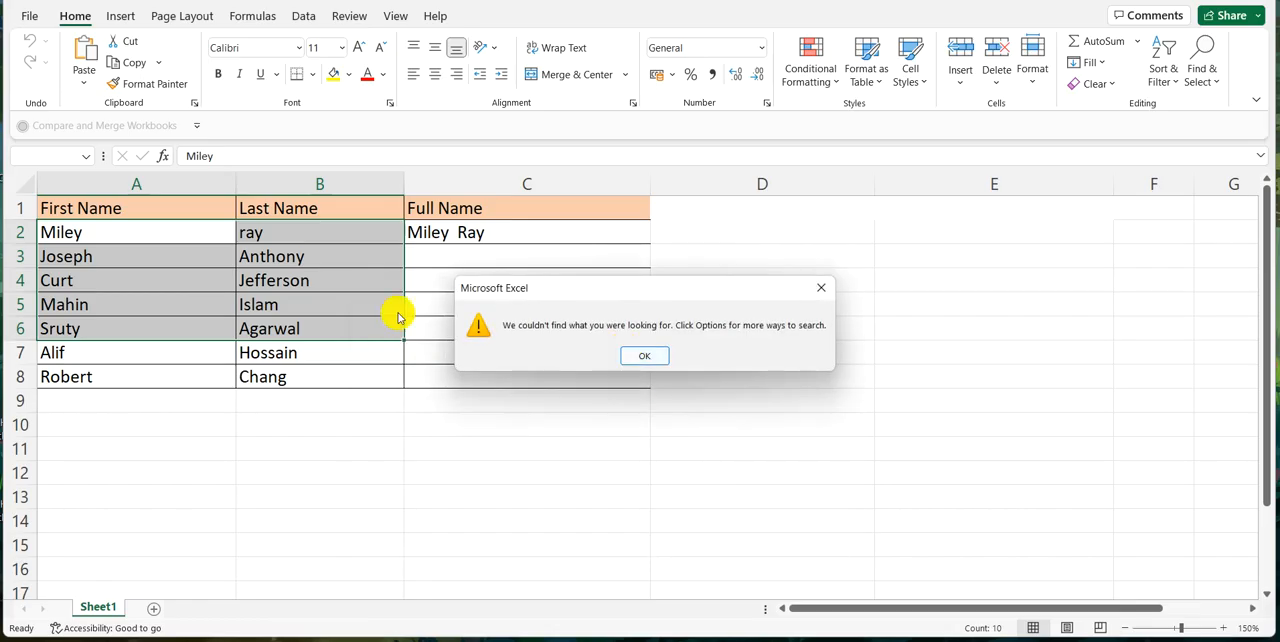
{"action": "left_click", "coordinate": [644, 355]}
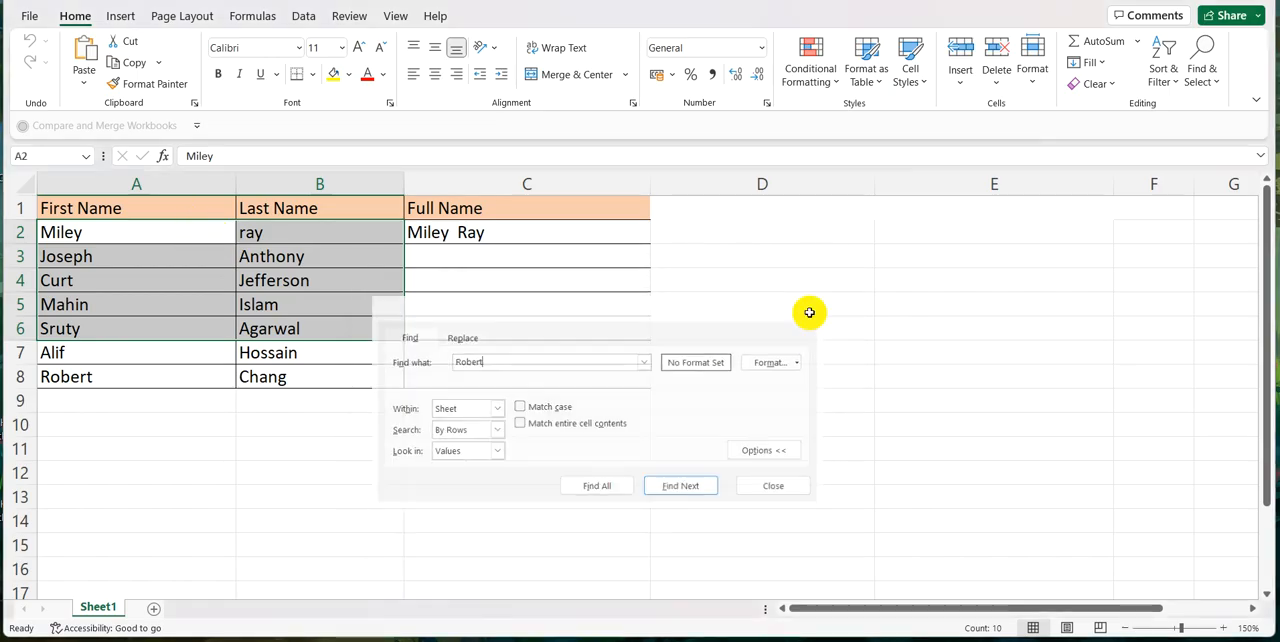
{"action": "left_click", "coordinate": [772, 485]}
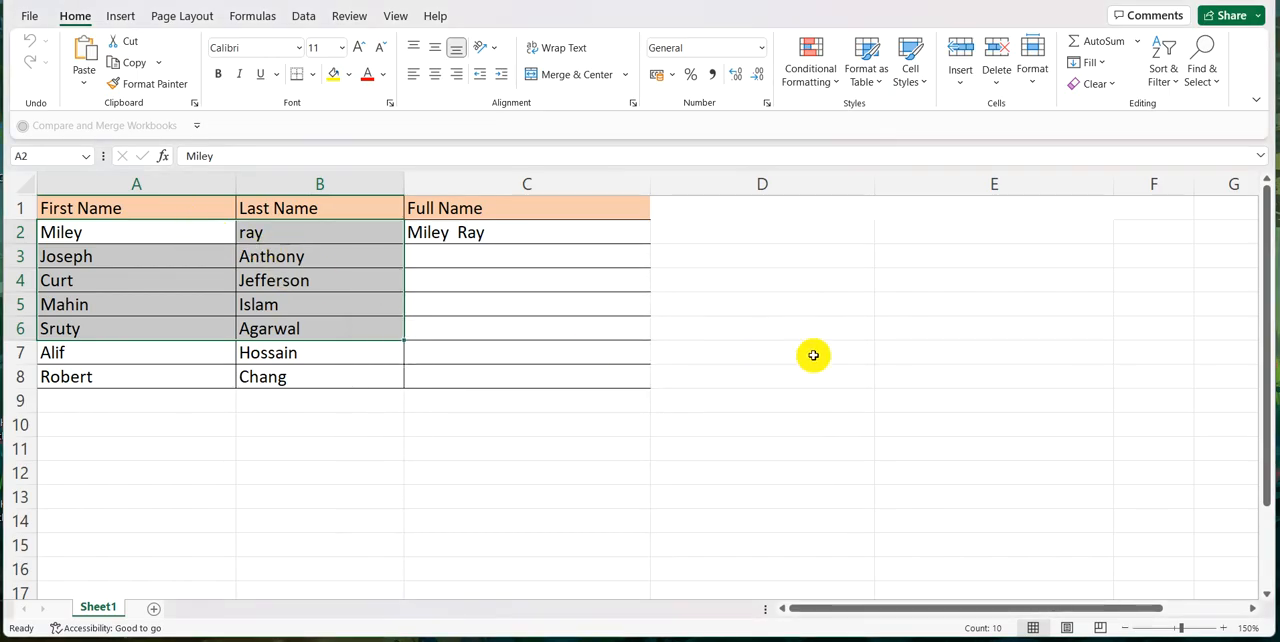
{"action": "mouse_move", "coordinate": [844, 332]}
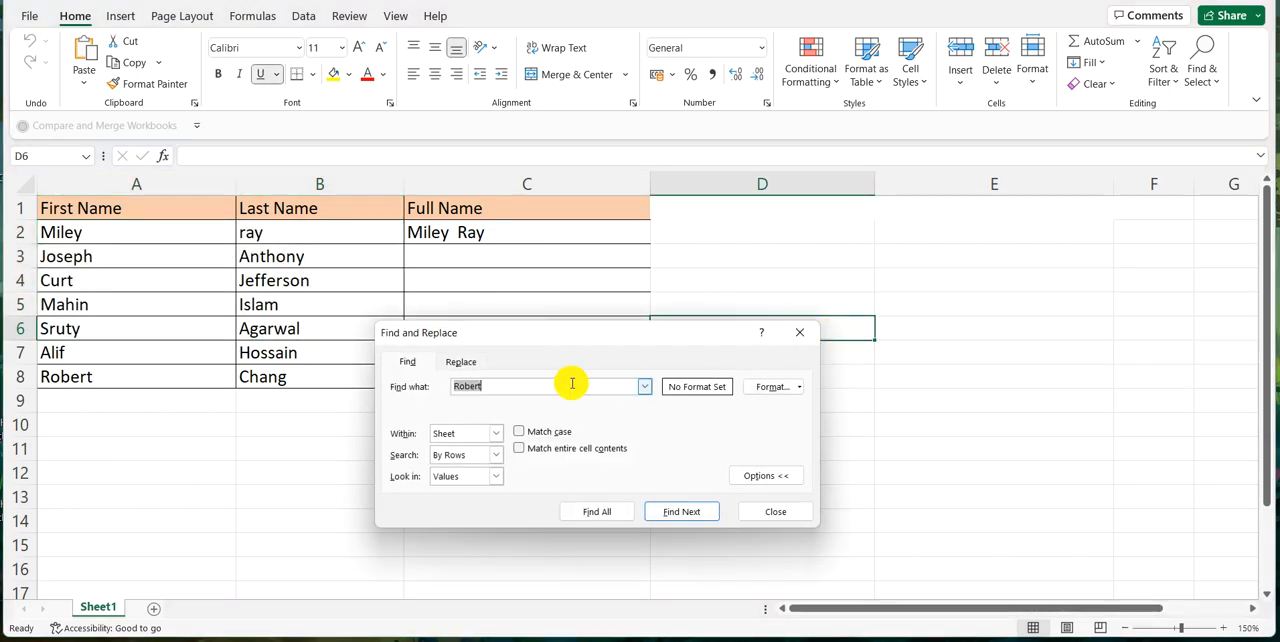
- Find 'Robert' across the whole sheet, landing on cell A8
{"action": "left_click", "coordinate": [681, 511]}
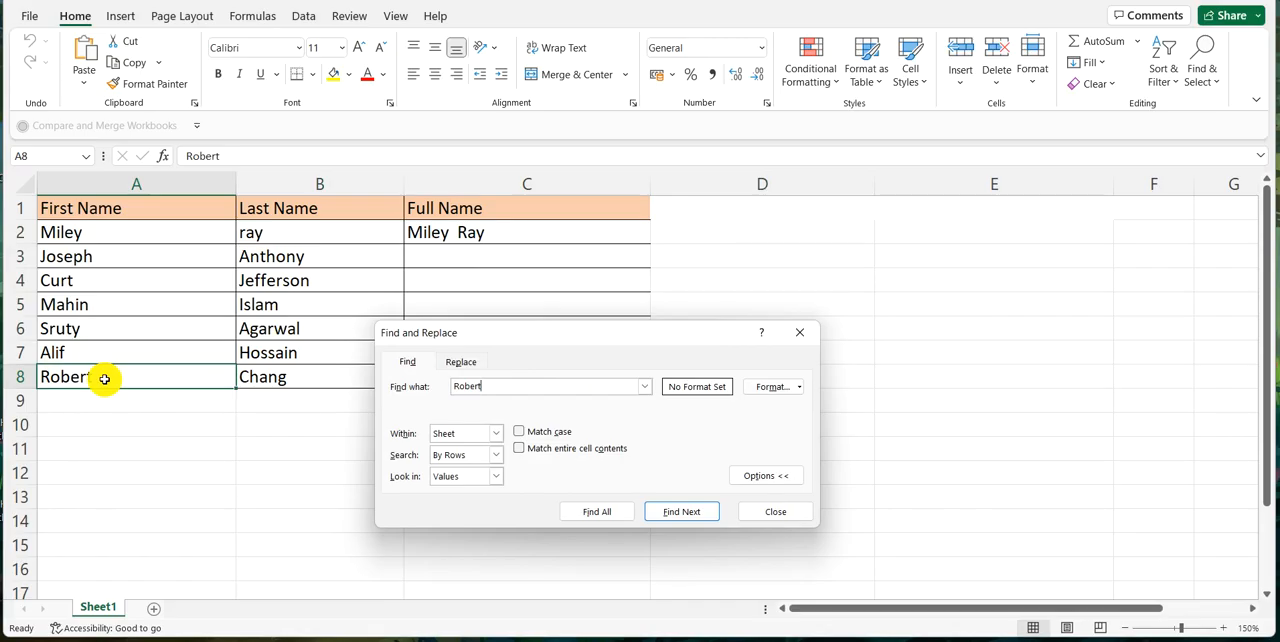
{"action": "mouse_move", "coordinate": [737, 363]}
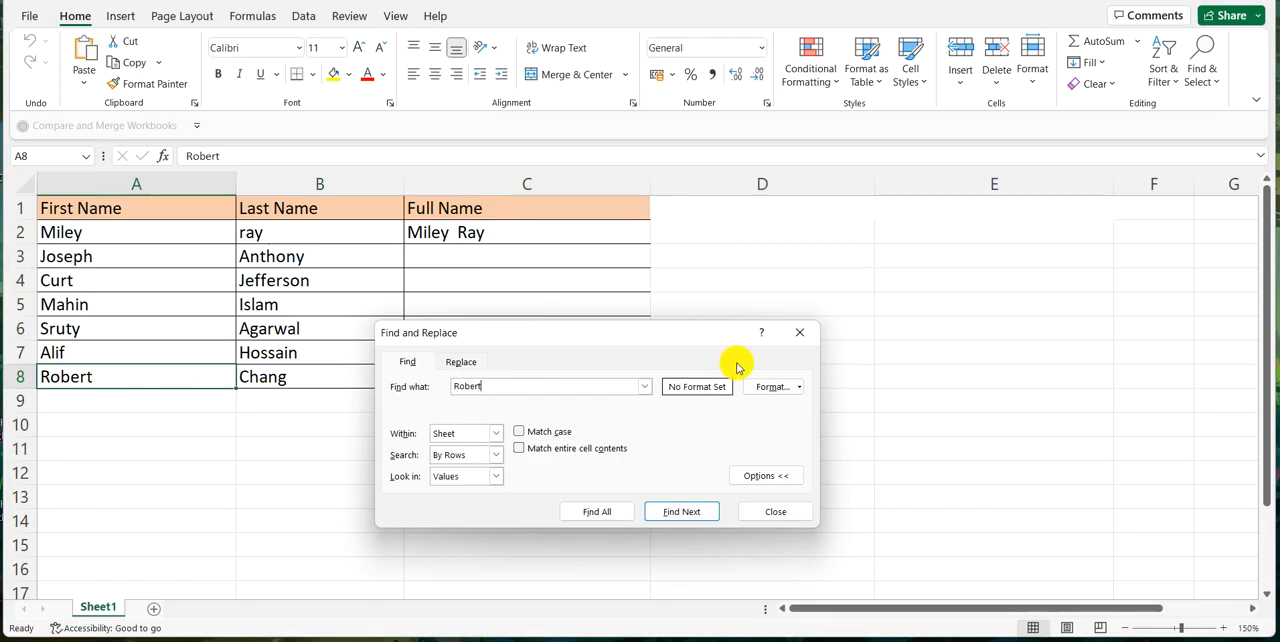